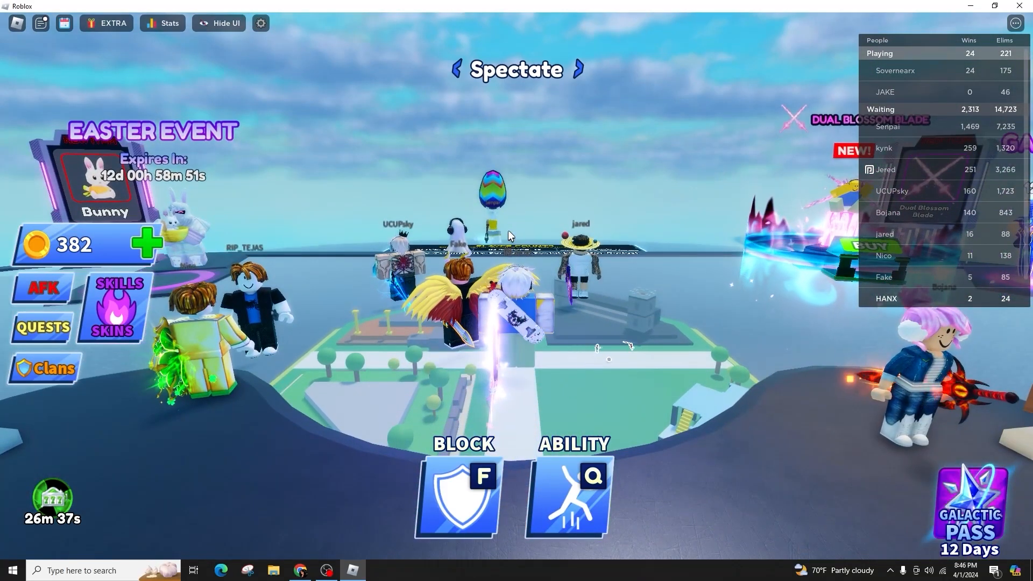
Dismiss the round-winner banner and vote Classic for the next gamemode
click(40, 23)
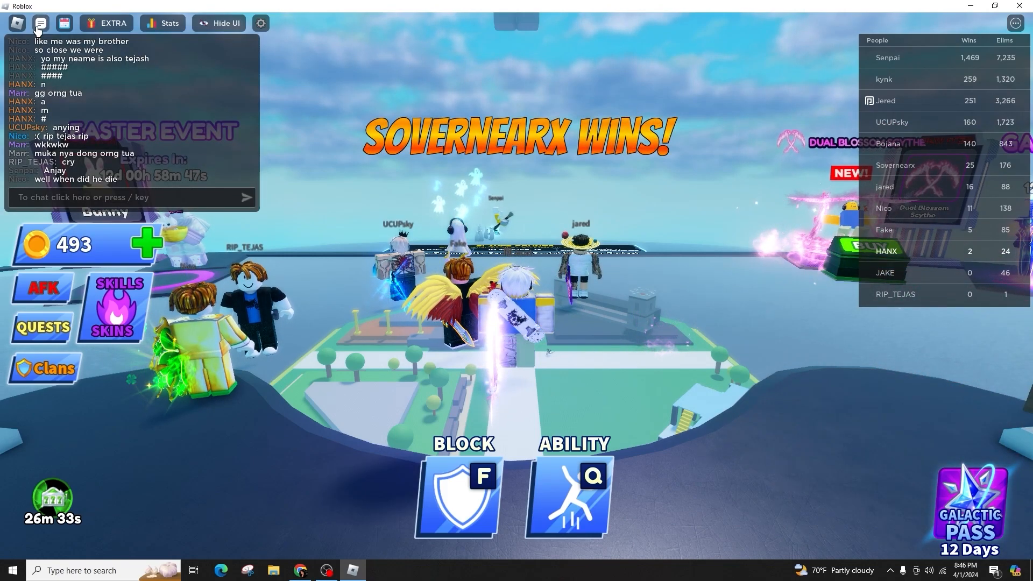
click(39, 22)
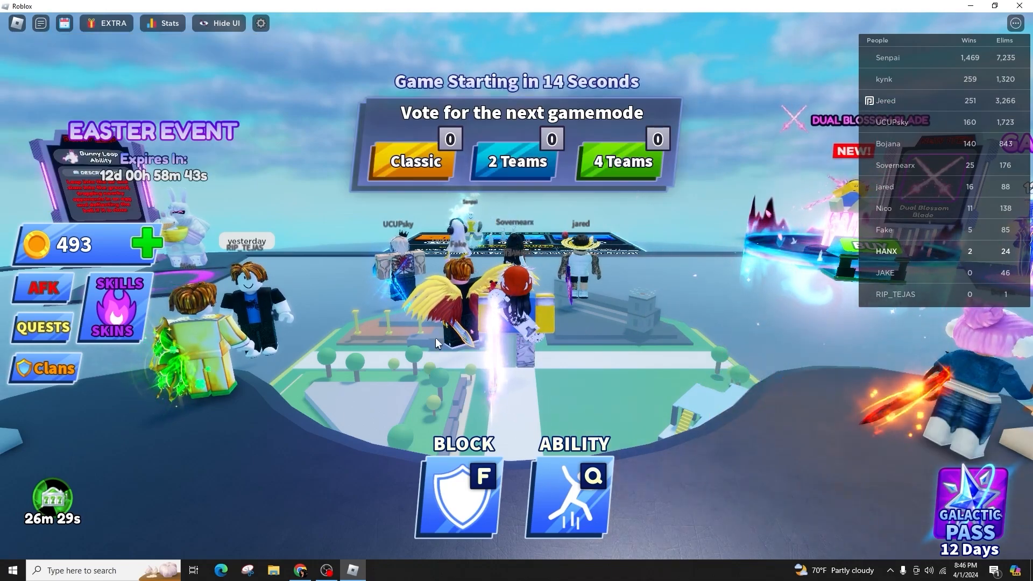
click(415, 161)
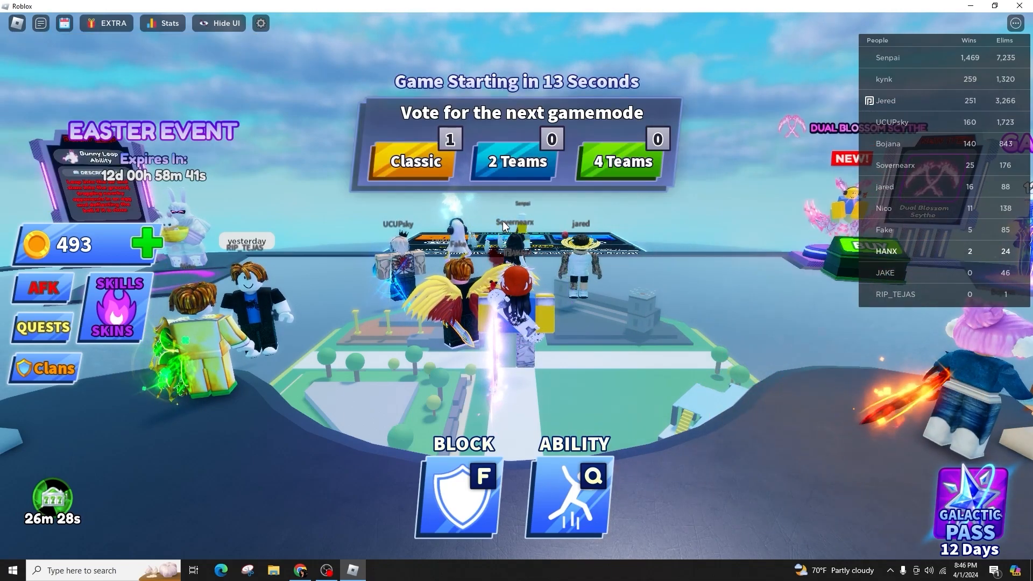